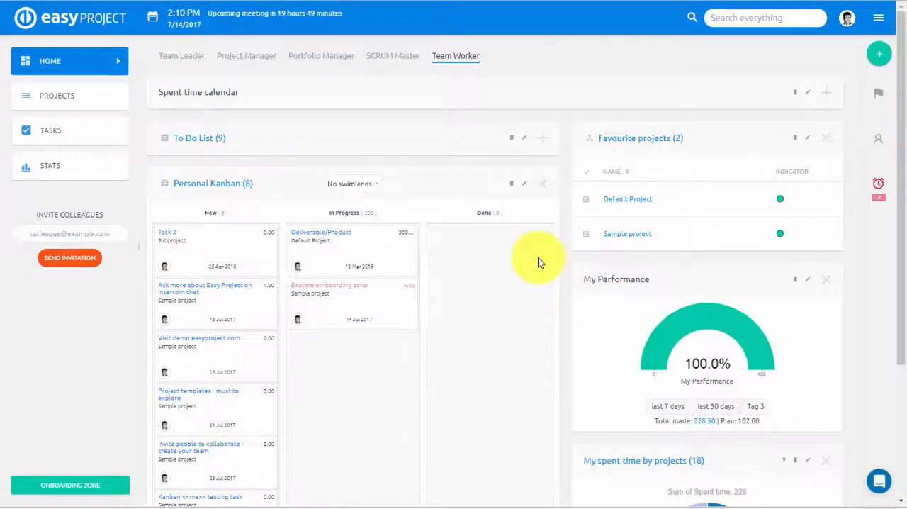
mouse_move(140, 132)
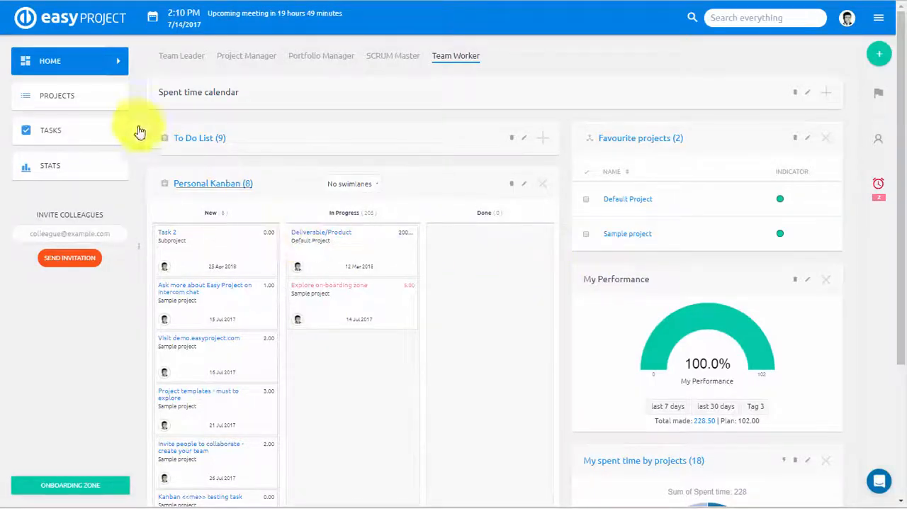
mouse_move(551, 144)
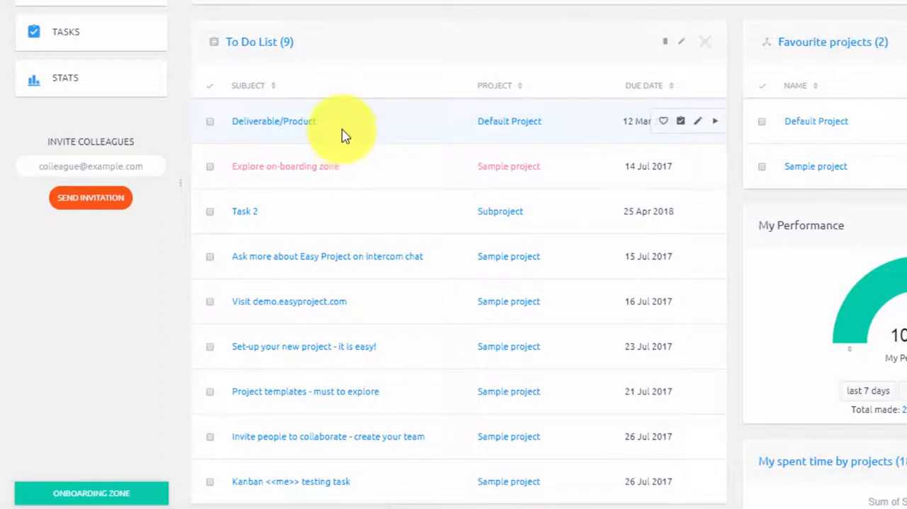
mouse_move(714, 346)
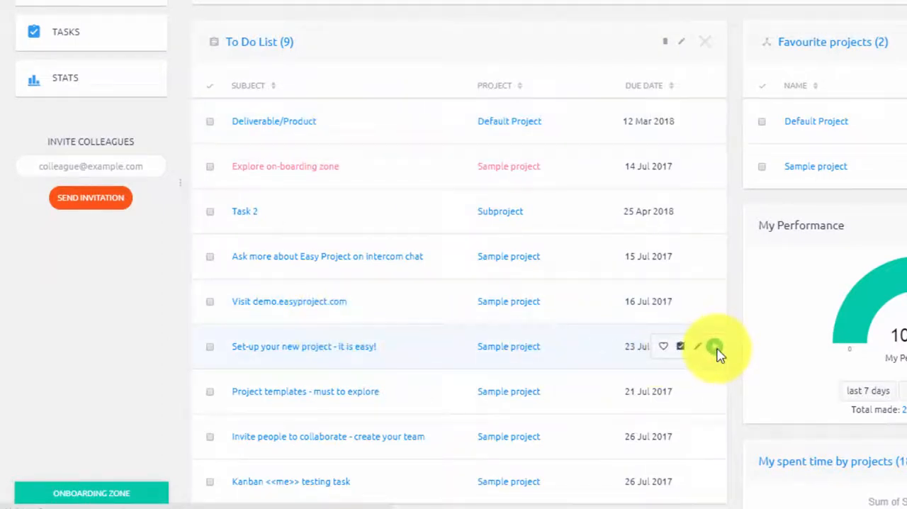
Time the 'Set-up your new project' task and stop the timer, recording 0.25 hours.
click(303, 346)
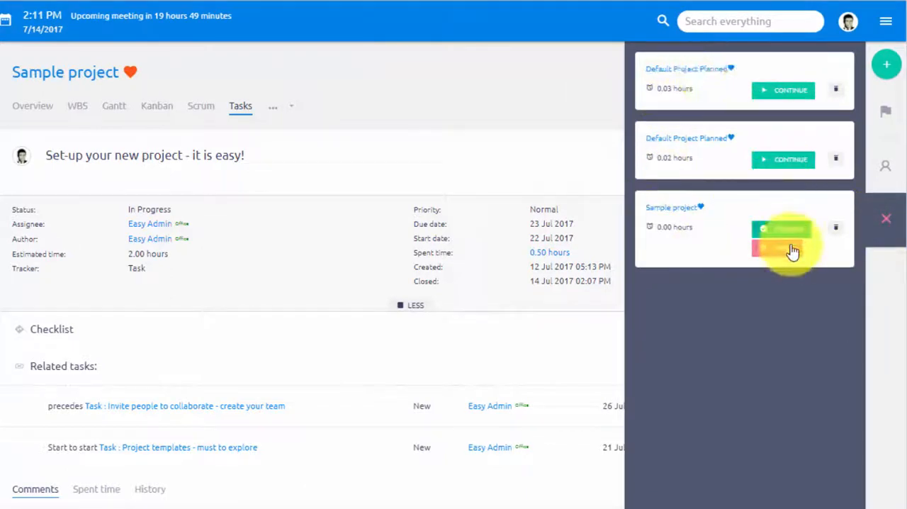
click(783, 228)
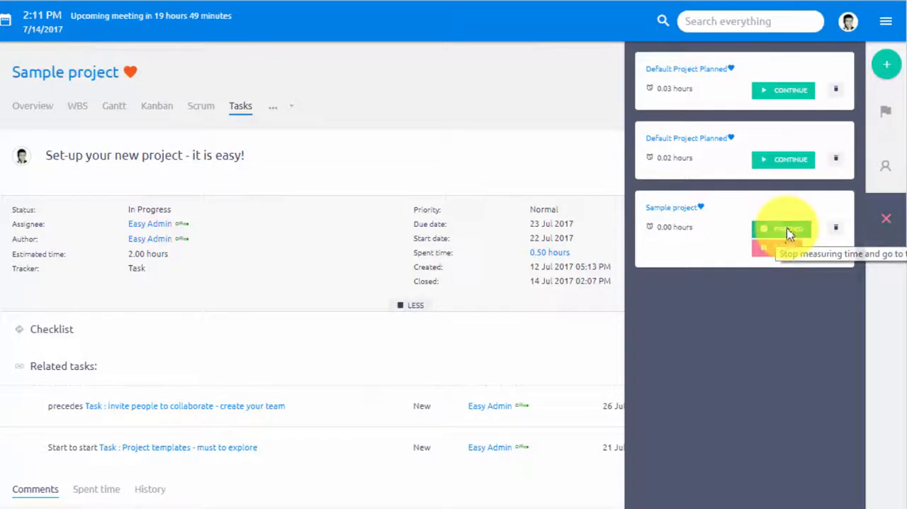
click(783, 228)
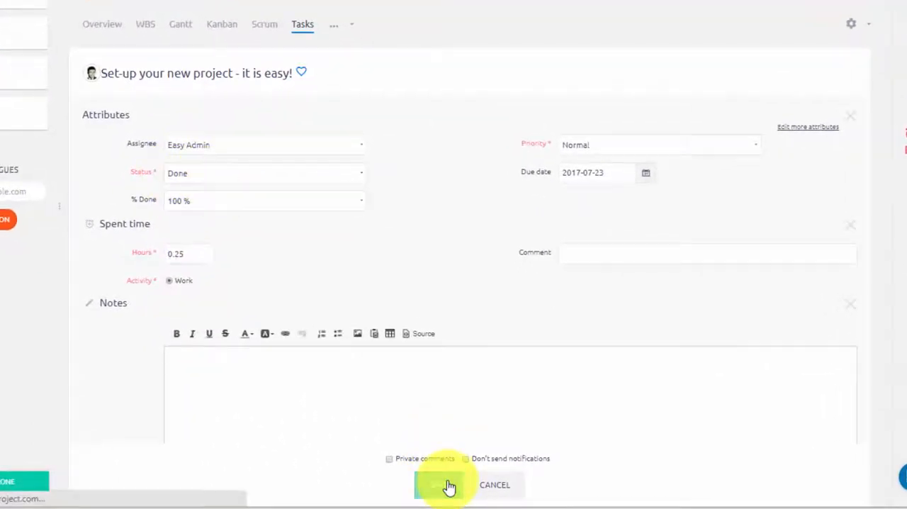
Save the Set-up task update, then log 5 hours on 'Establish typical entities'.
click(446, 485)
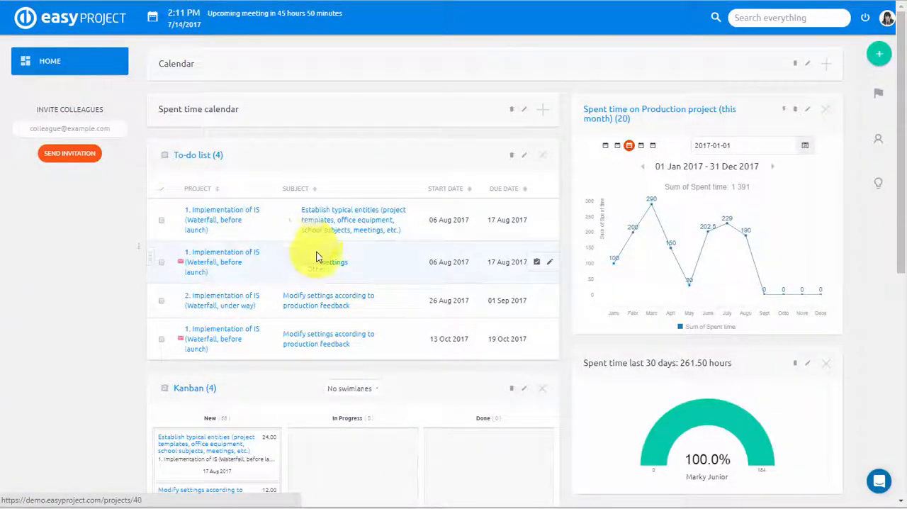
click(353, 219)
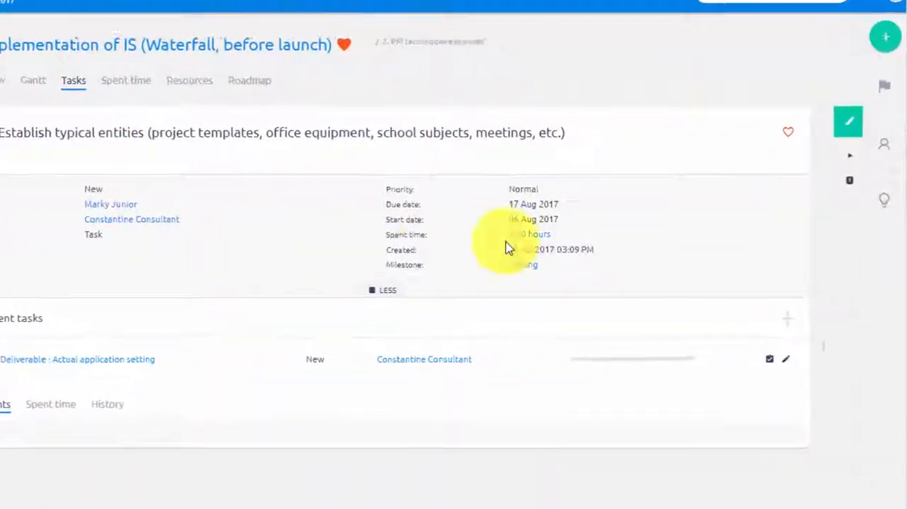
click(848, 121)
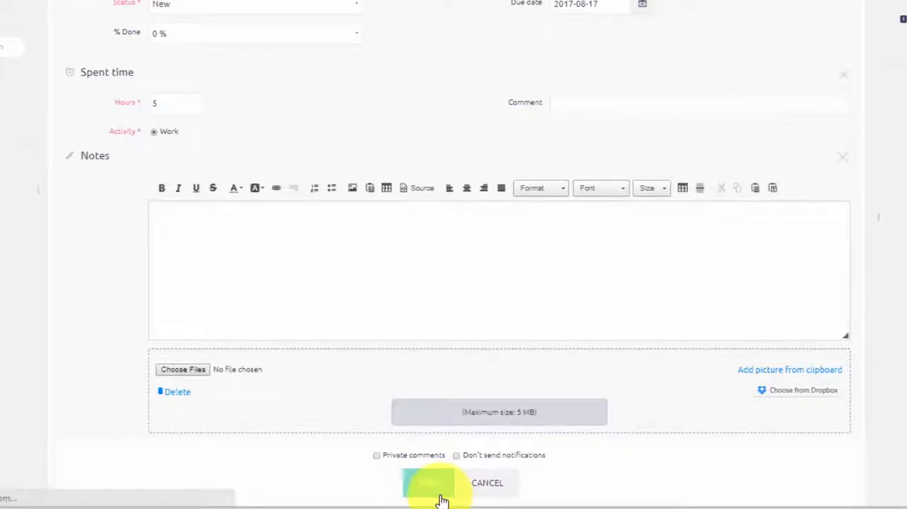
click(436, 483)
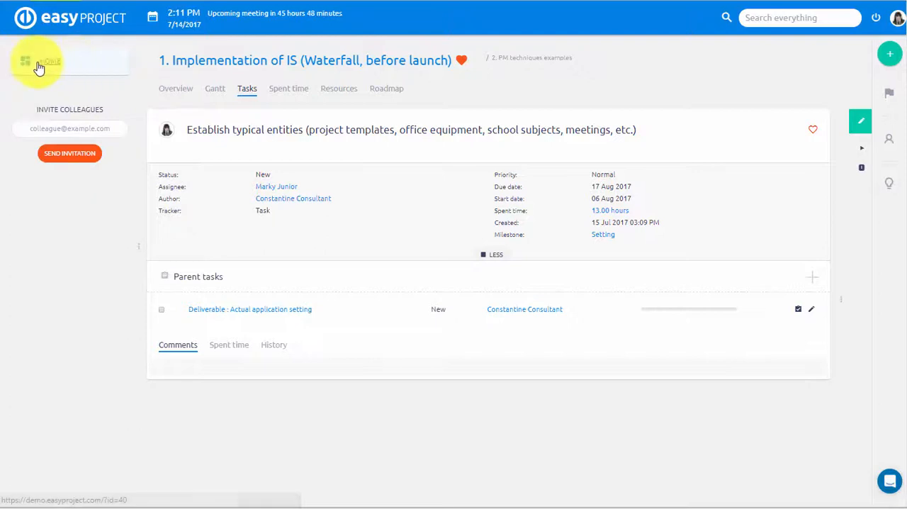
From the home calendar, log 2 hours on 'Ask client for public reference' for 11 Jul.
click(50, 60)
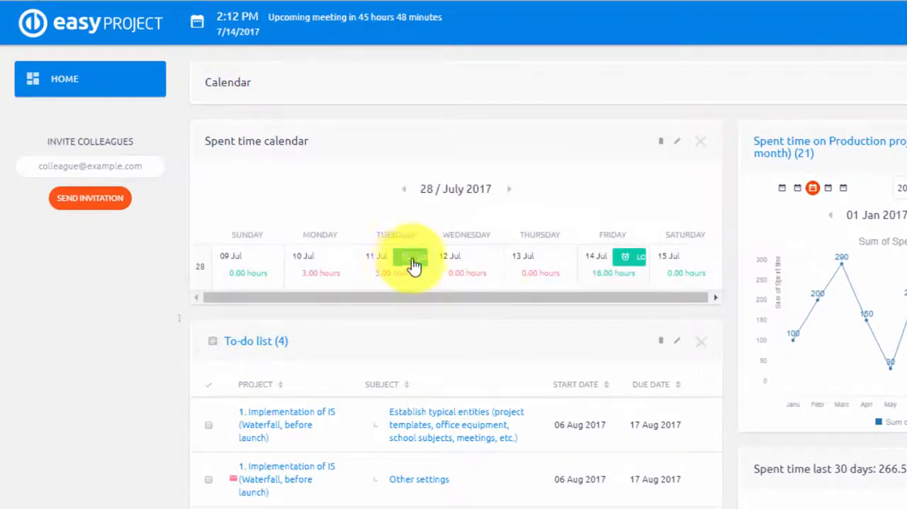
click(411, 262)
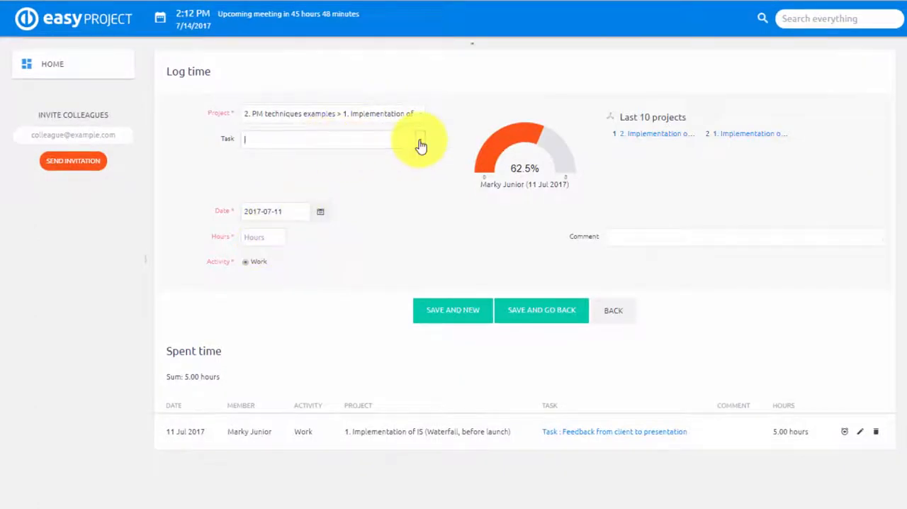
click(332, 138)
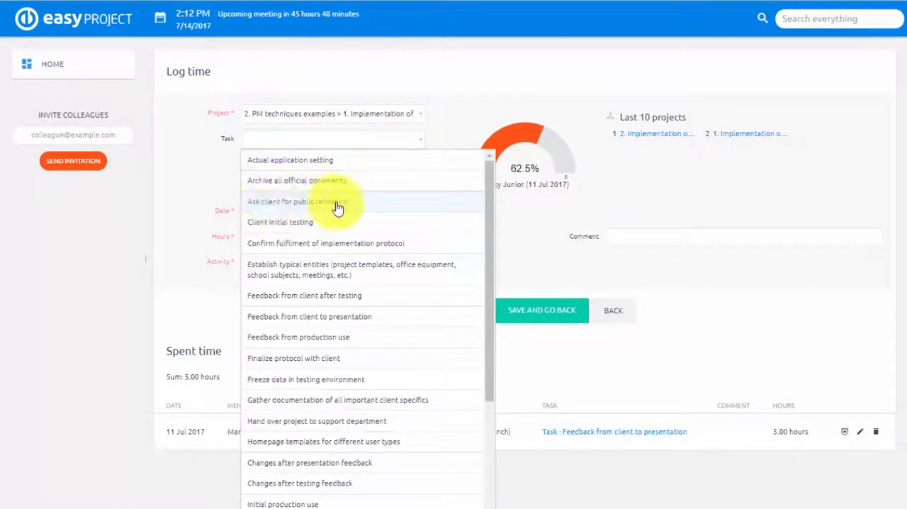
click(288, 201)
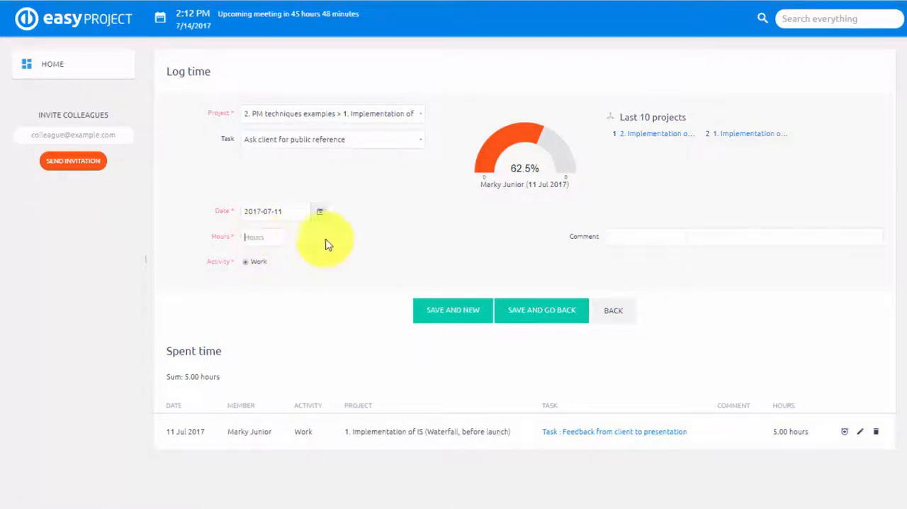
text(2)
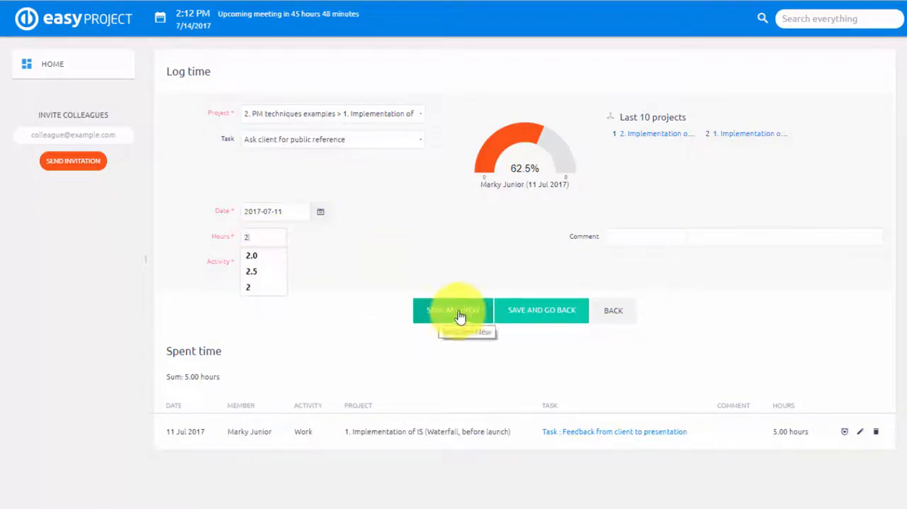
click(452, 310)
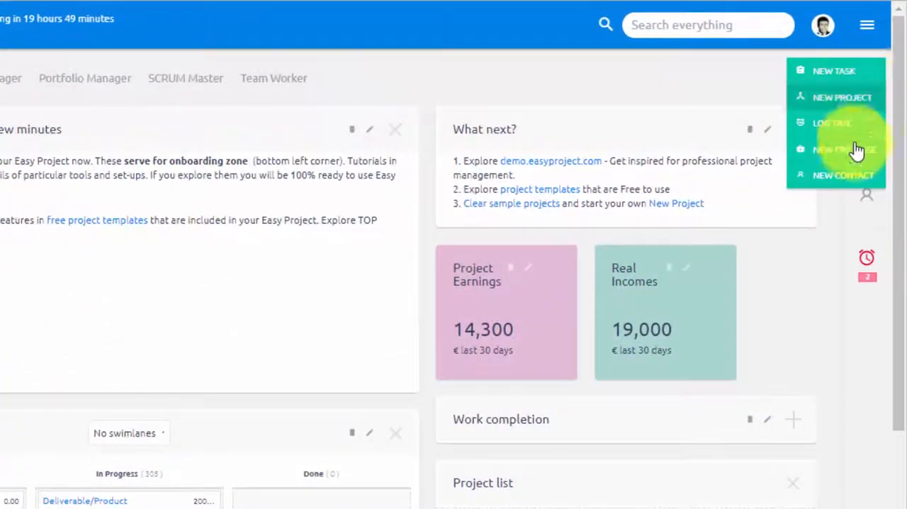
Save a 4-hour entry for 'Invite people to collaborate' on 14 Jul, then show the projects.
click(832, 123)
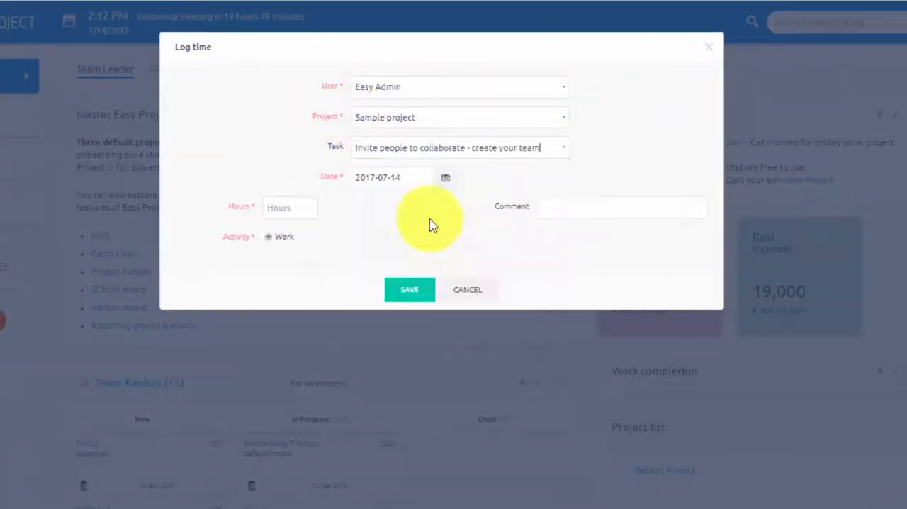
click(289, 207)
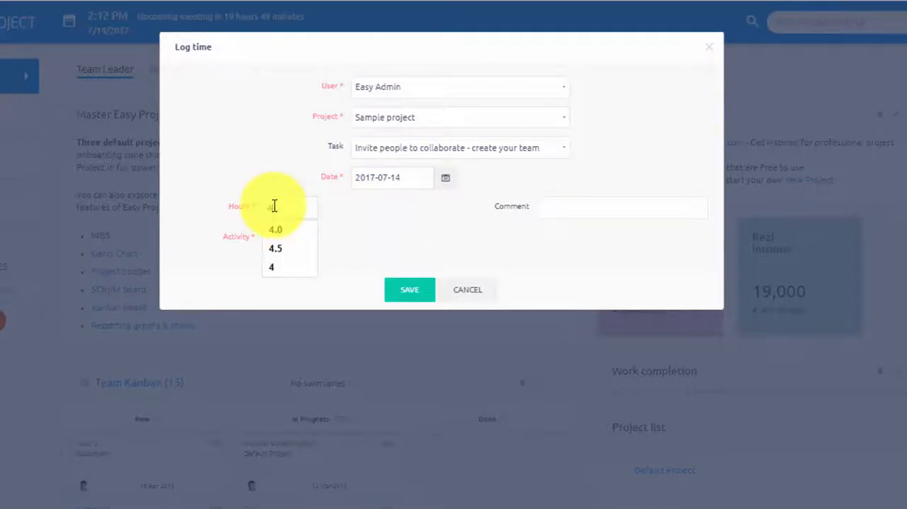
click(271, 267)
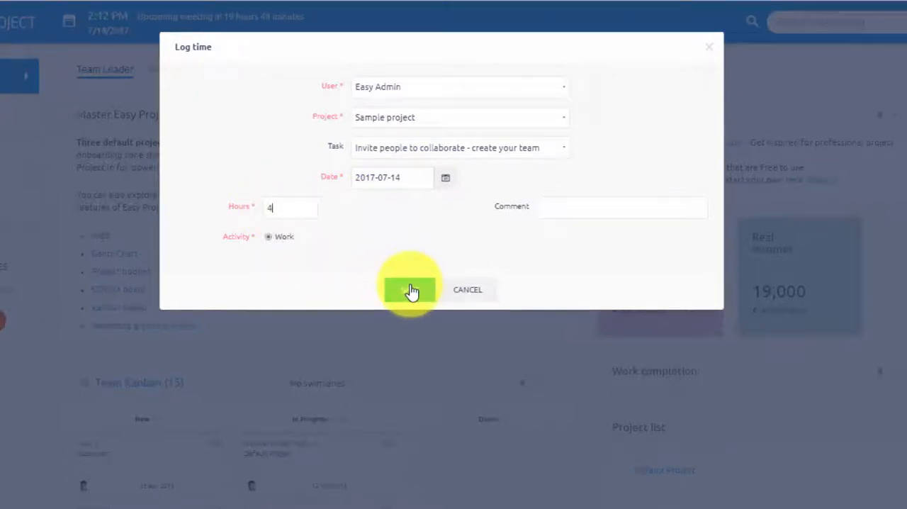
click(409, 289)
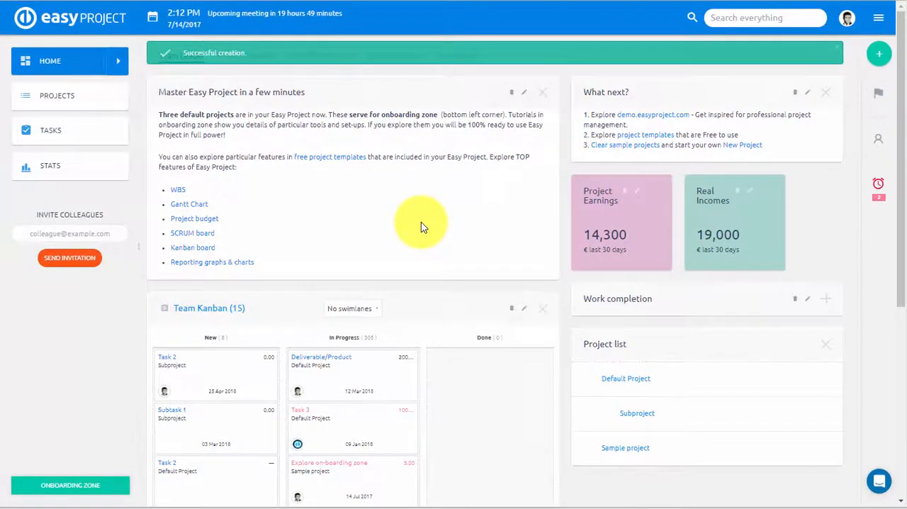
click(56, 95)
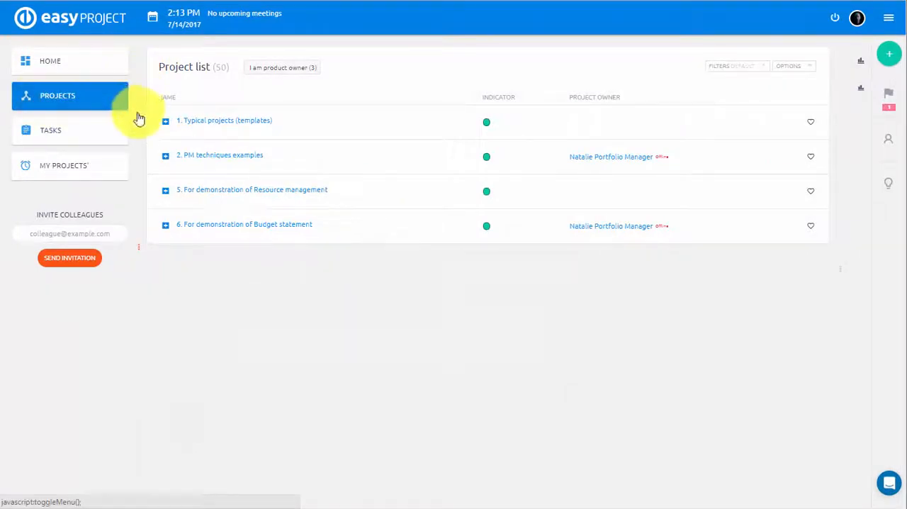
Show the Waterfall, under way project's spent-time report broken down by month.
click(165, 155)
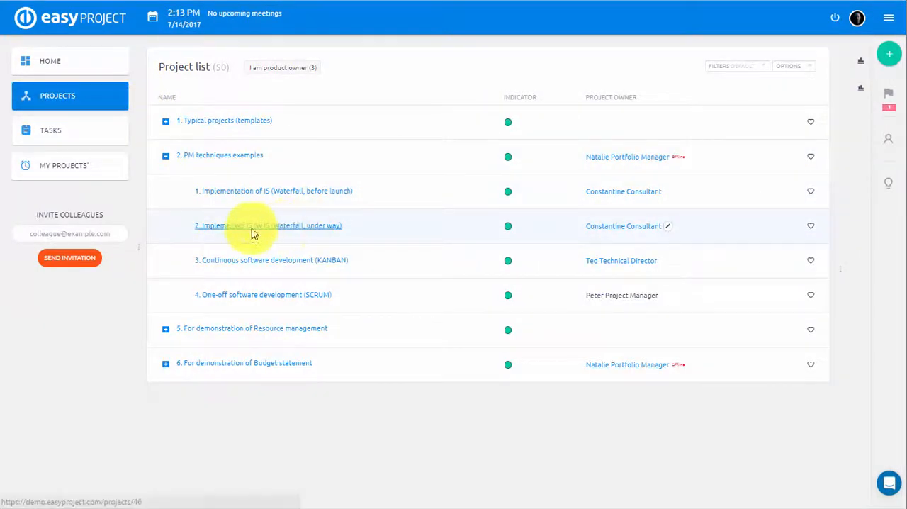
click(268, 225)
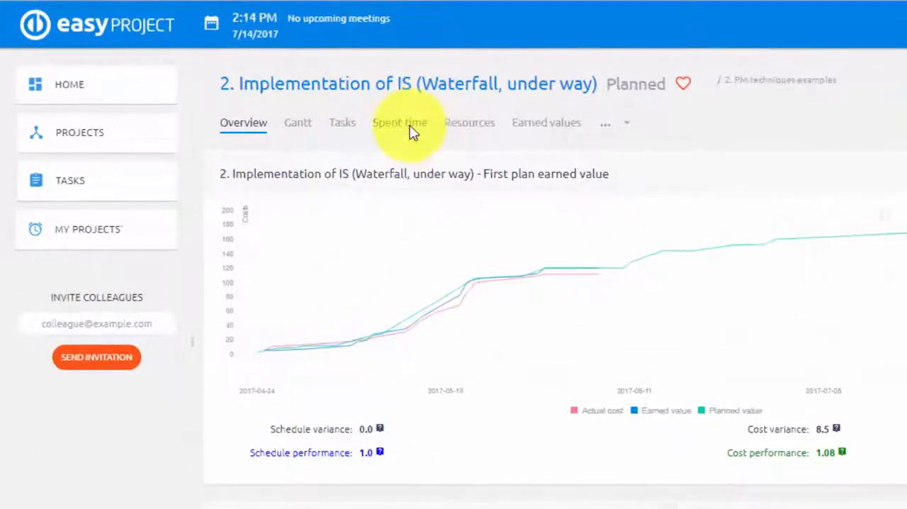
click(400, 122)
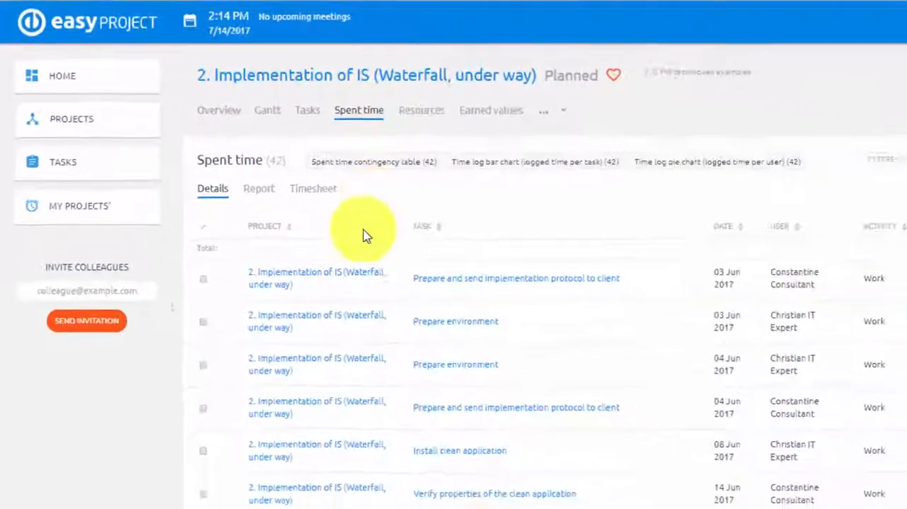
scroll(down, 3)
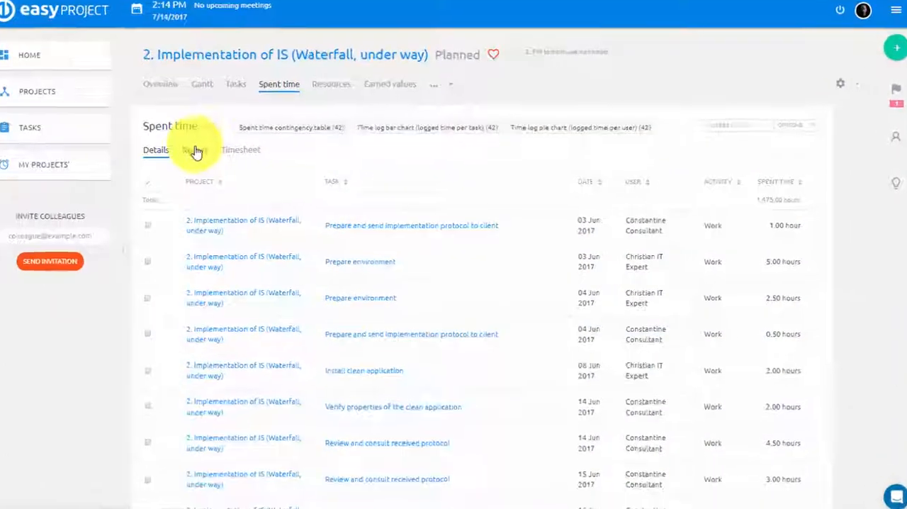
click(186, 149)
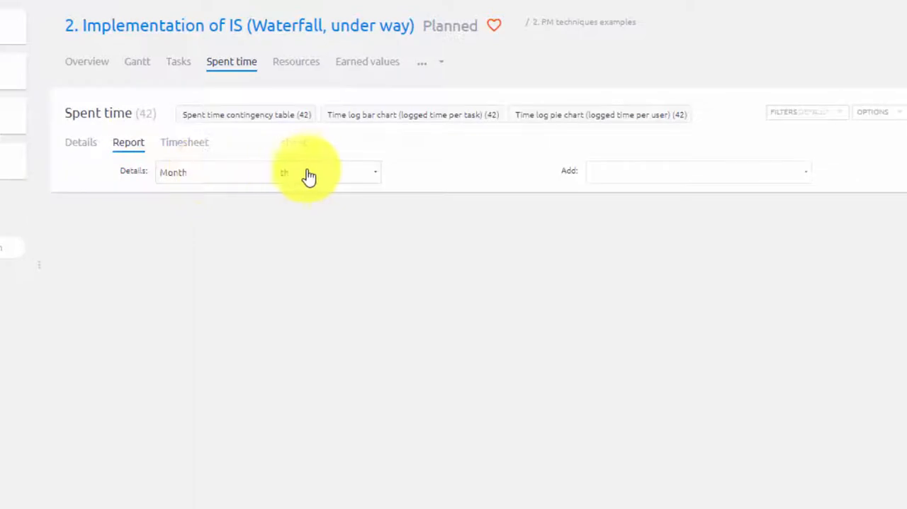
click(694, 171)
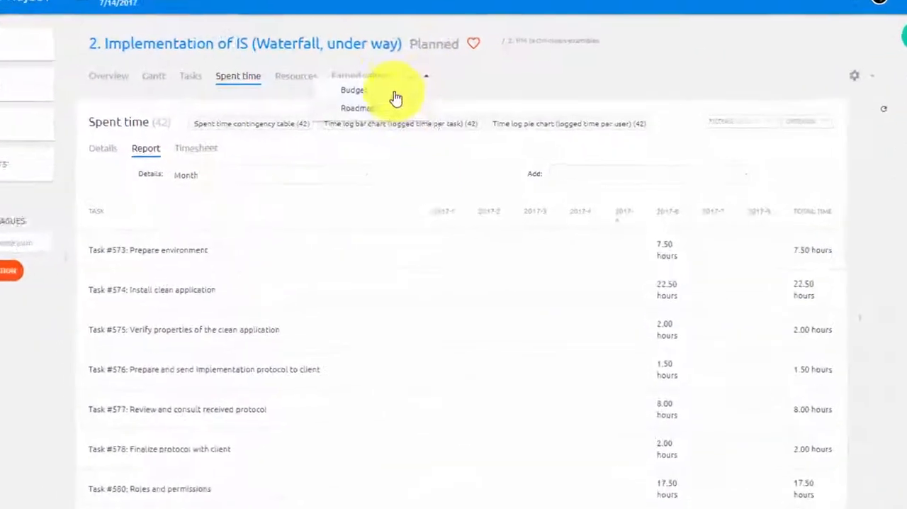
Review the project's Budget, then bring up the payroll and invoicing sheet.
click(353, 90)
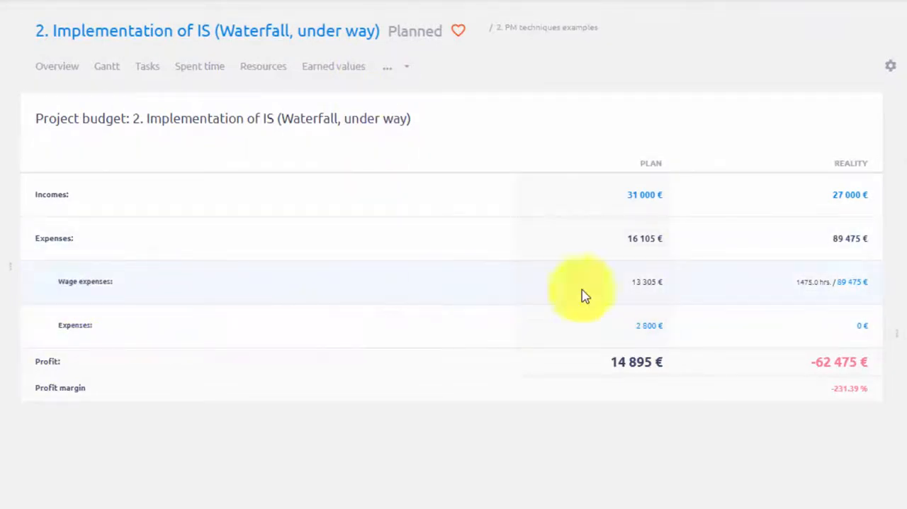
mouse_move(900, 279)
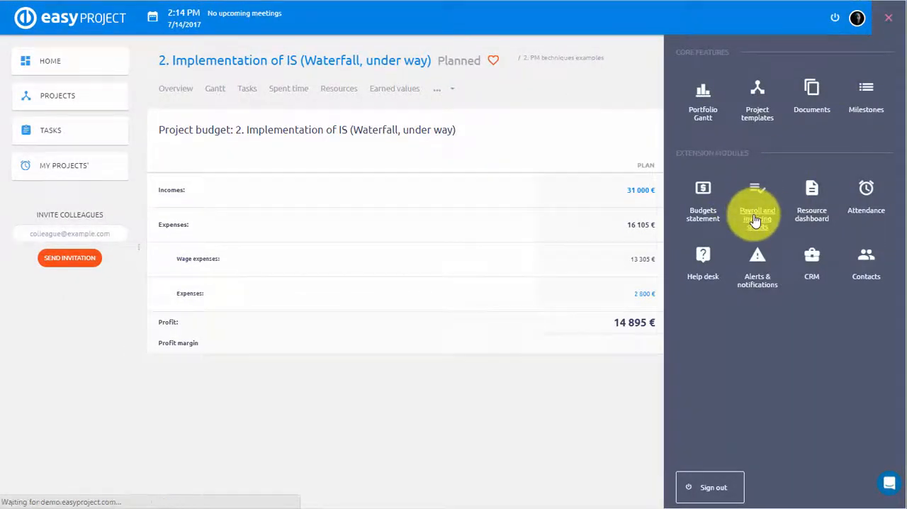
click(756, 205)
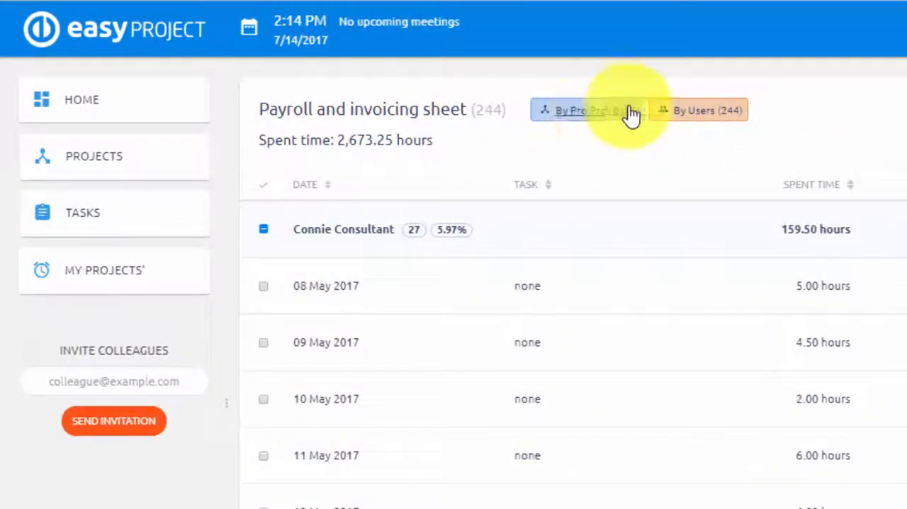
Group payroll by project, expand 'Waterfall, before launch', then return to the dashboard.
click(581, 110)
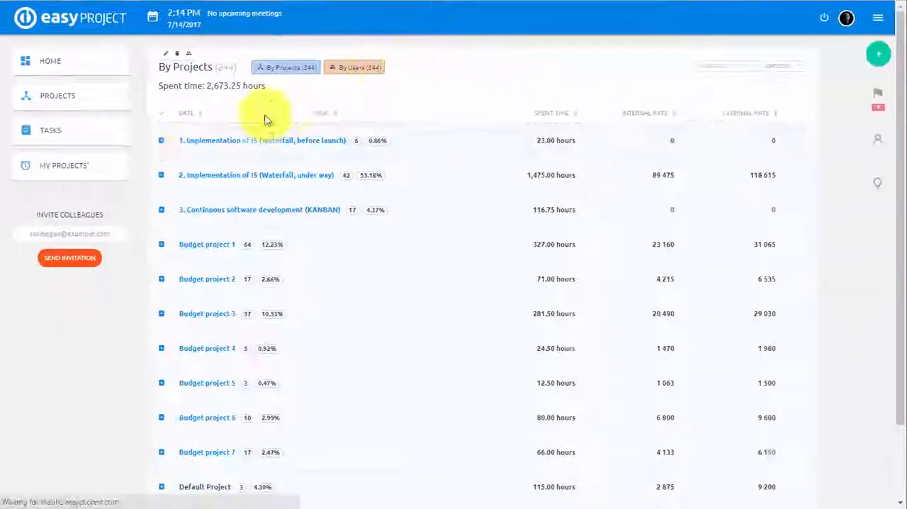
click(161, 139)
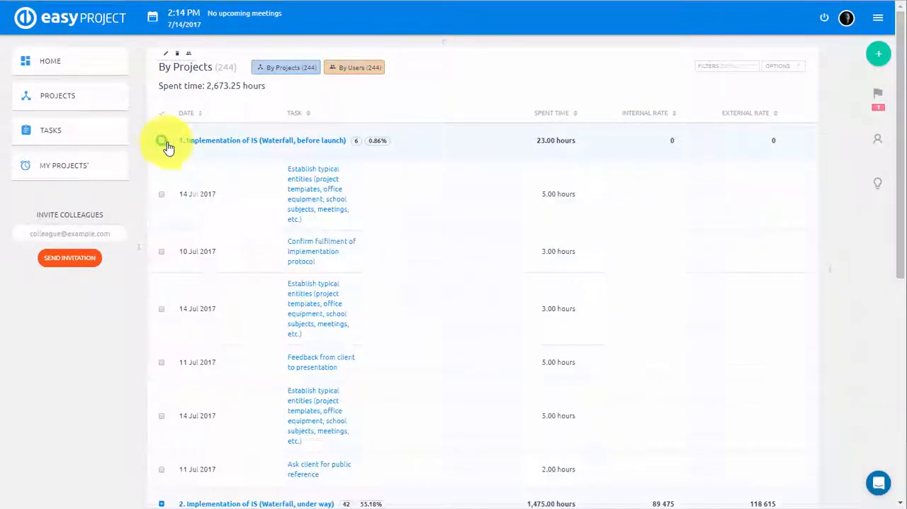
click(50, 60)
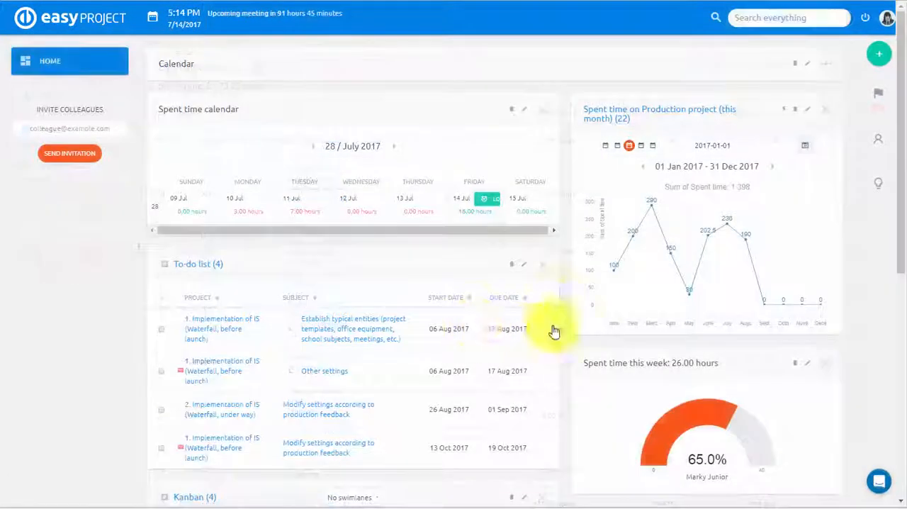
mouse_move(762, 296)
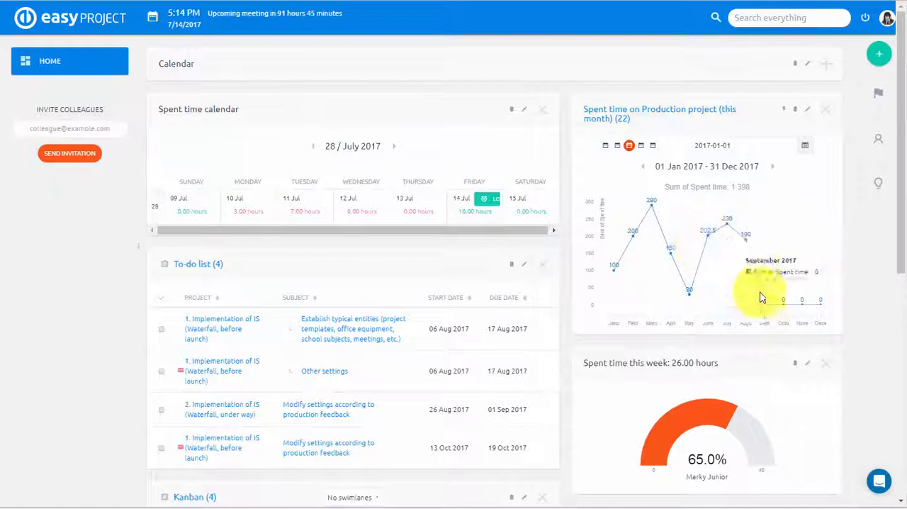
mouse_move(850, 344)
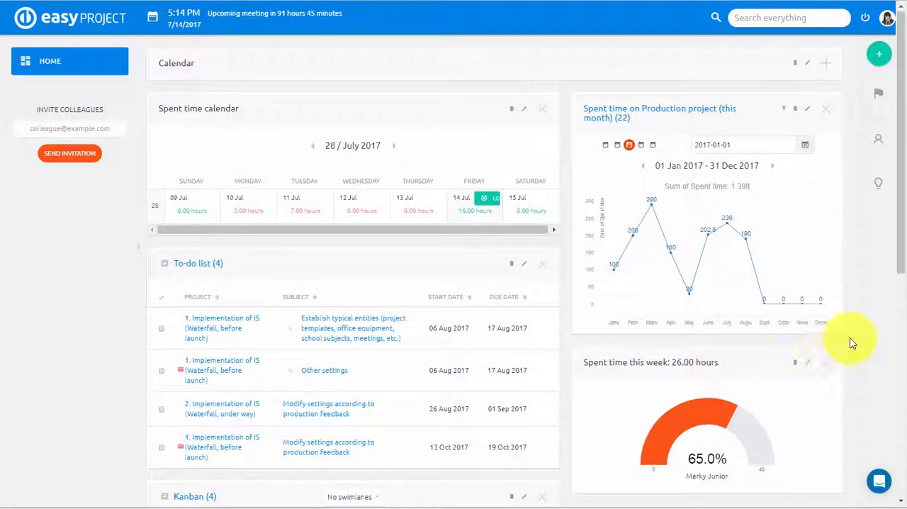
scroll(down, 3)
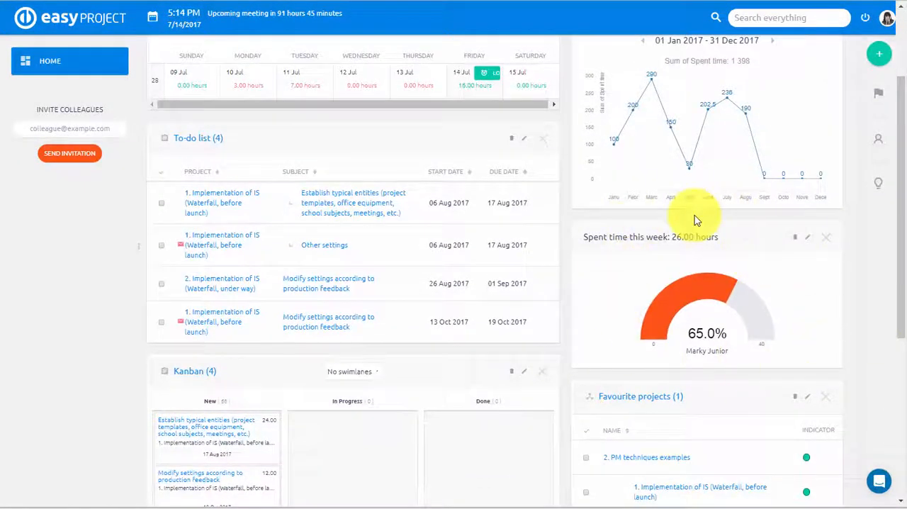